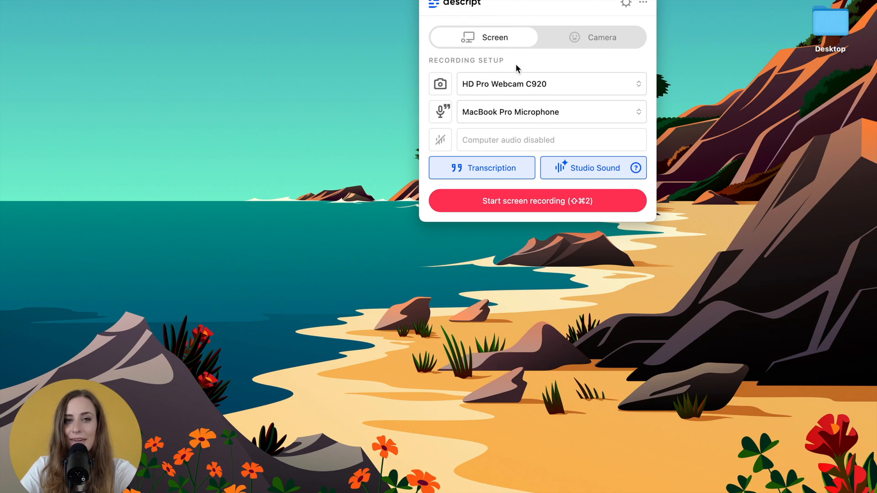
# Step: Switch the recording microphone to the Shure MV7 and check the available webcams
pyautogui.click(549, 83)
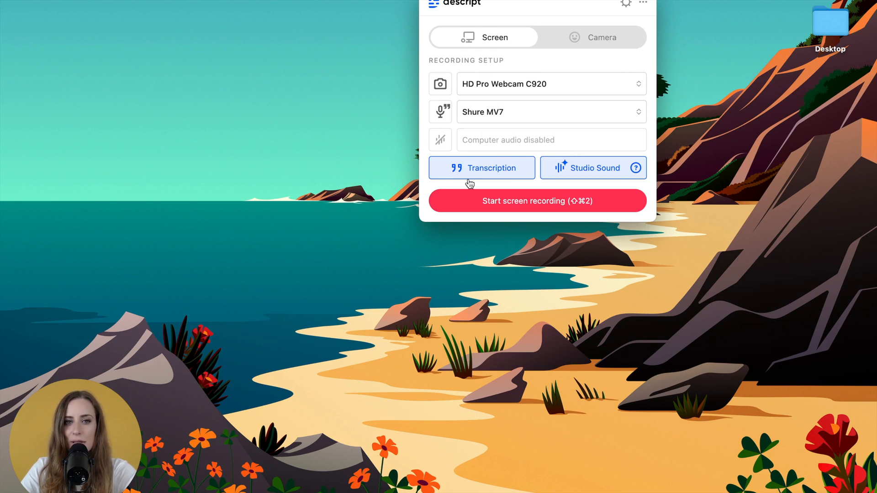
pyautogui.moveTo(608, 186)
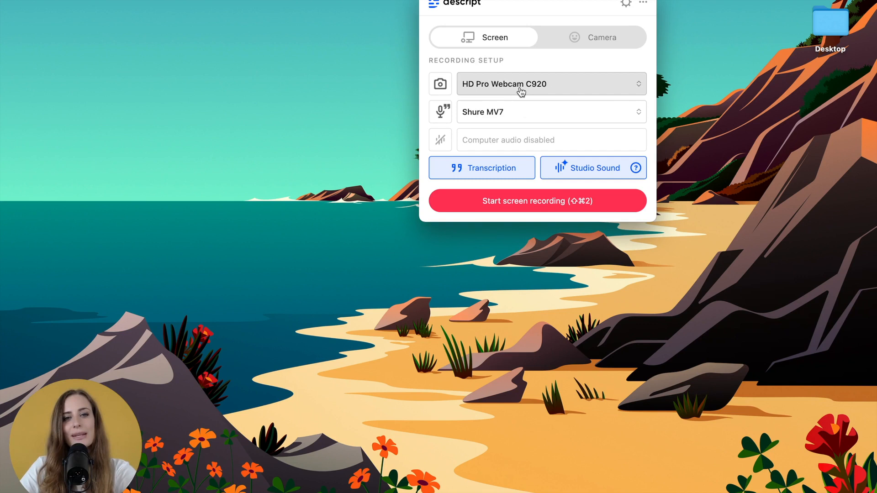
pyautogui.click(536, 200)
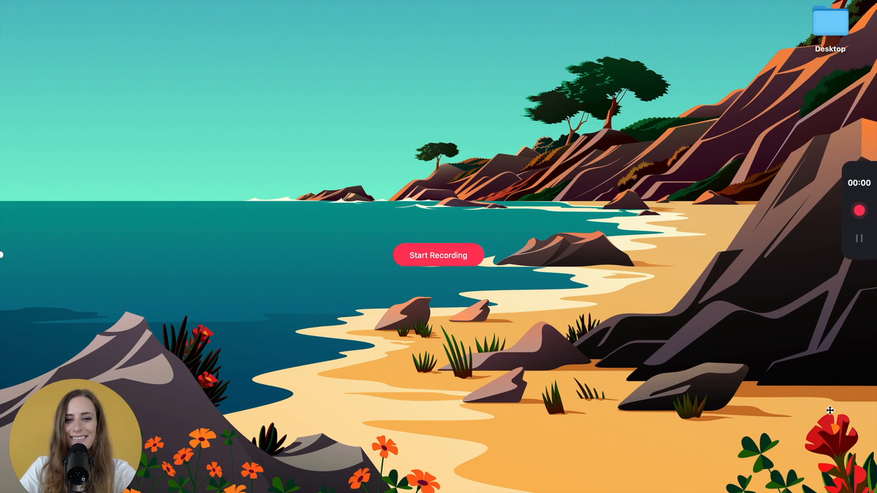
# Step: Record the Asana task about tracking new people, pausing and resuming once, then stop the capture
pyautogui.click(438, 255)
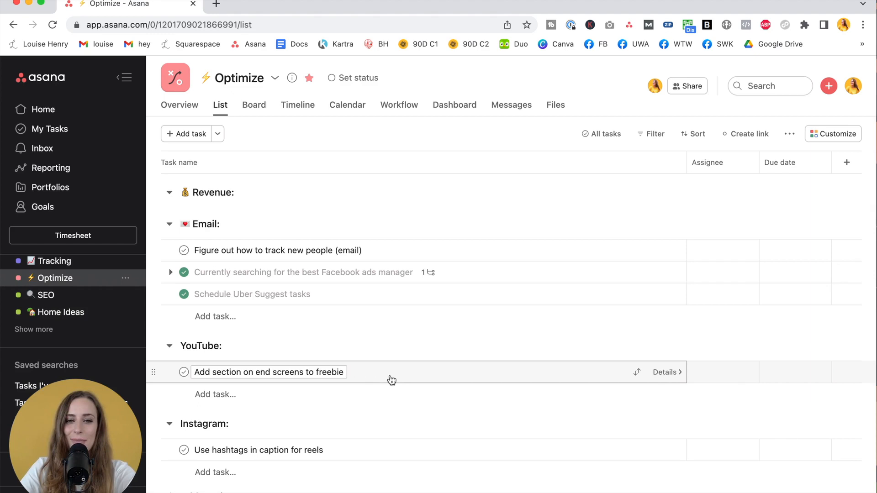
pyautogui.click(278, 250)
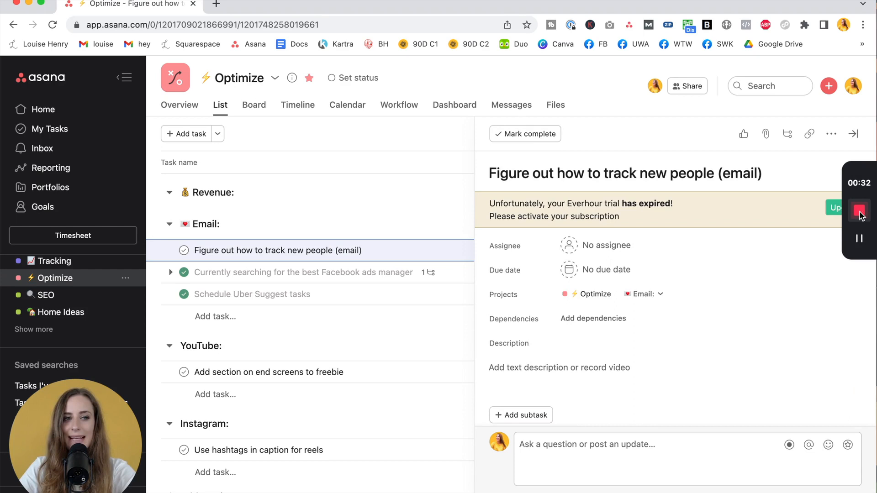
pyautogui.click(859, 211)
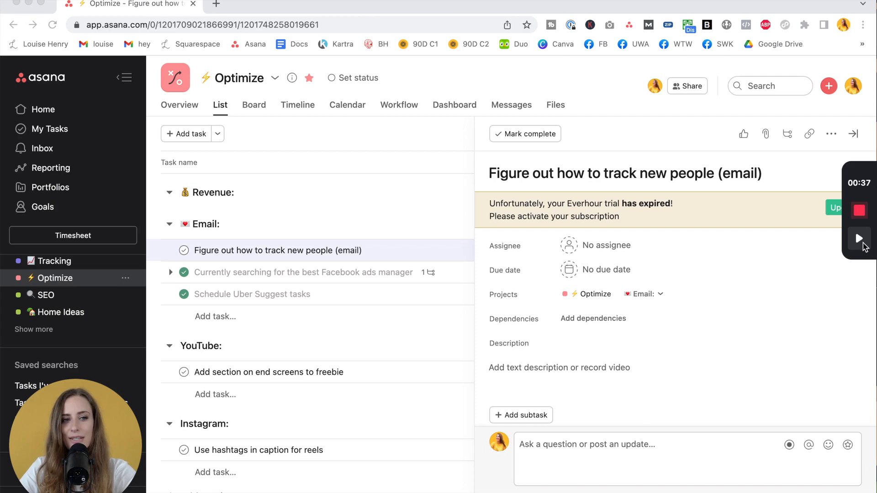
pyautogui.click(860, 238)
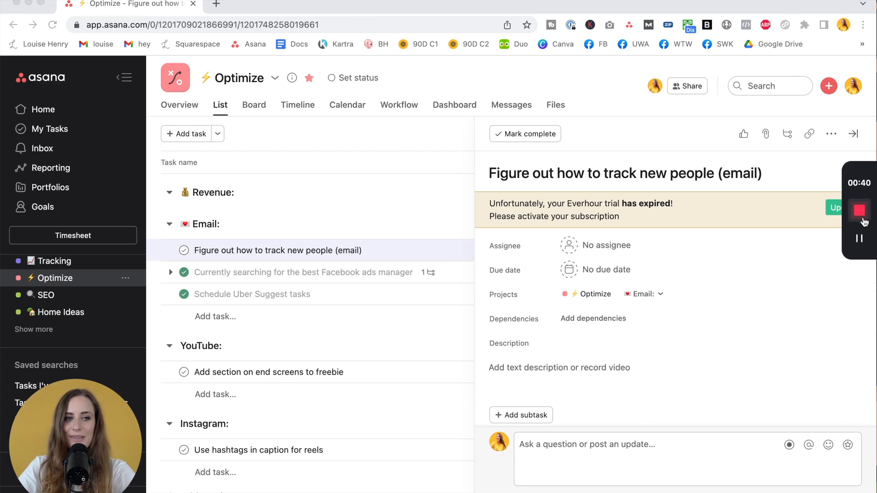
pyautogui.click(859, 210)
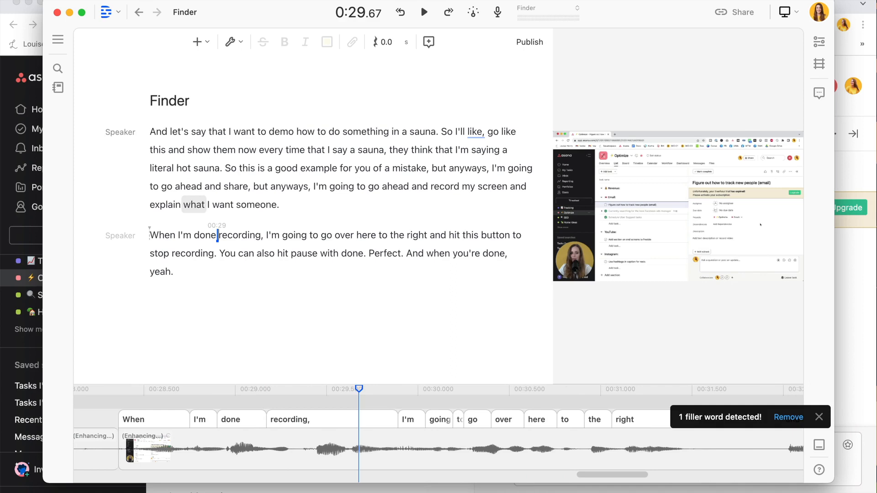
pyautogui.click(58, 68)
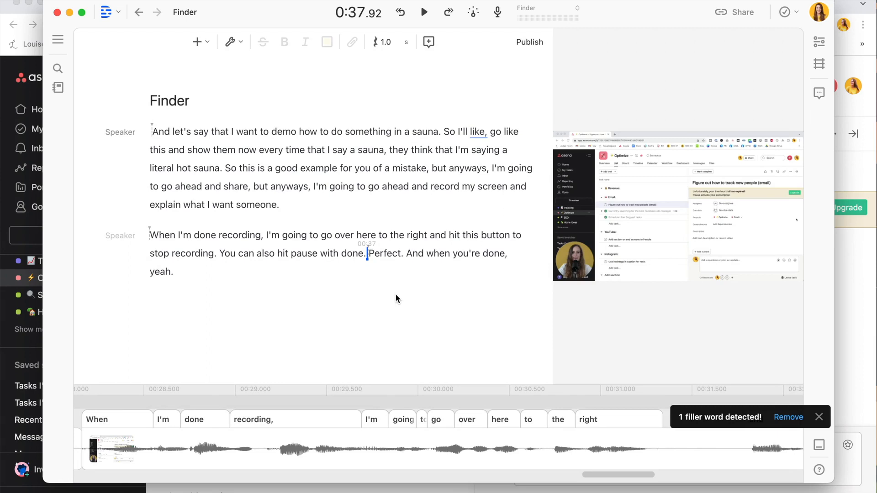
# Step: Correct the misheard "a sauna" in the opening sentence to read Asana
pyautogui.doubleClick(425, 131)
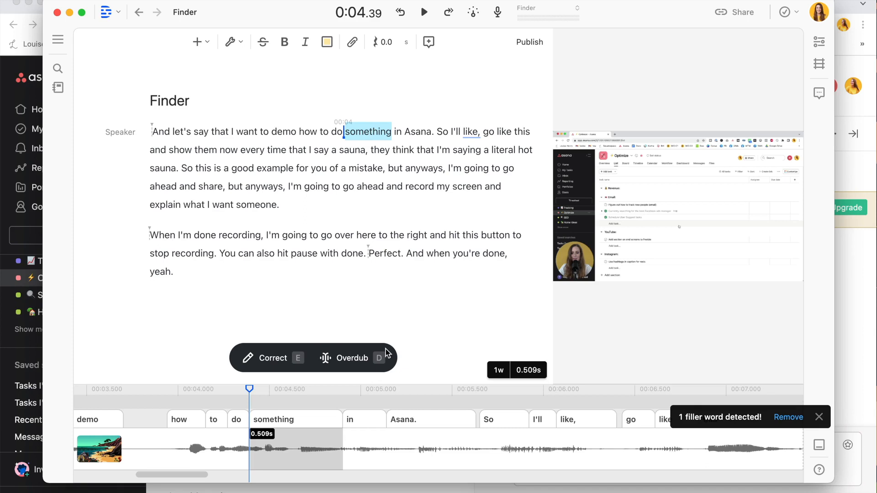
pyautogui.moveTo(353, 358)
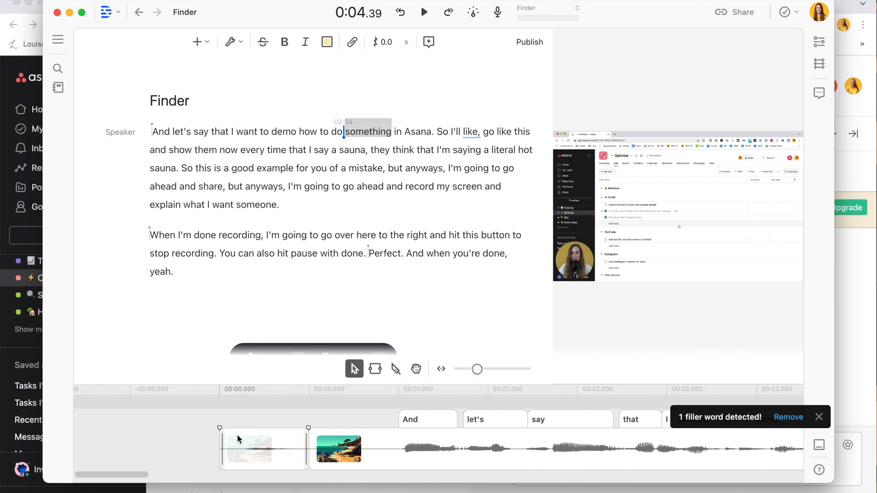
# Step: Remove the blank clip at the timeline start and bring up publishing for the Finder demo
pyautogui.click(284, 442)
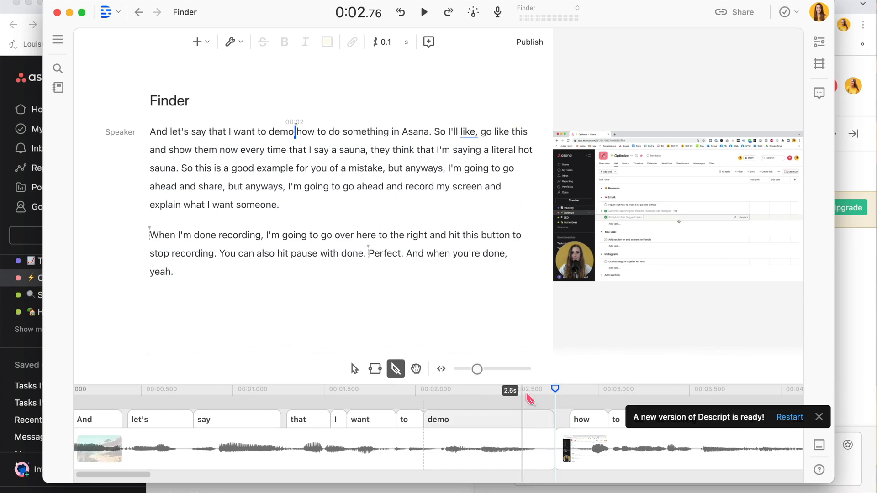
pyautogui.click(528, 42)
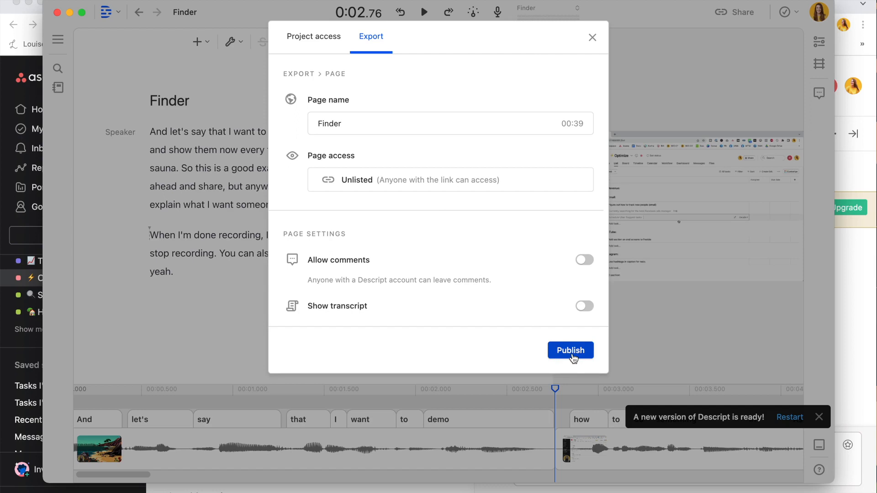
# Step: Publish the Finder demo as an unlisted page with a share link
pyautogui.click(569, 349)
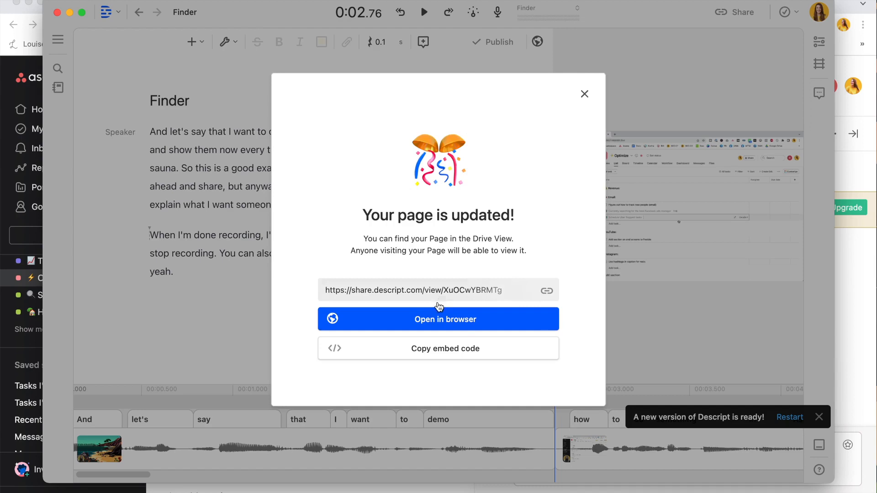
# Step: View the published Finder page in the browser while it renders
pyautogui.click(438, 318)
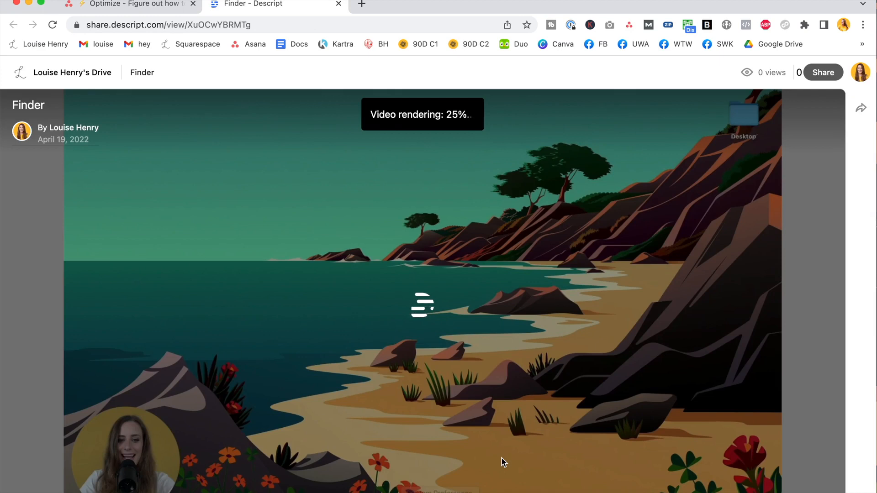
pyautogui.click(777, 110)
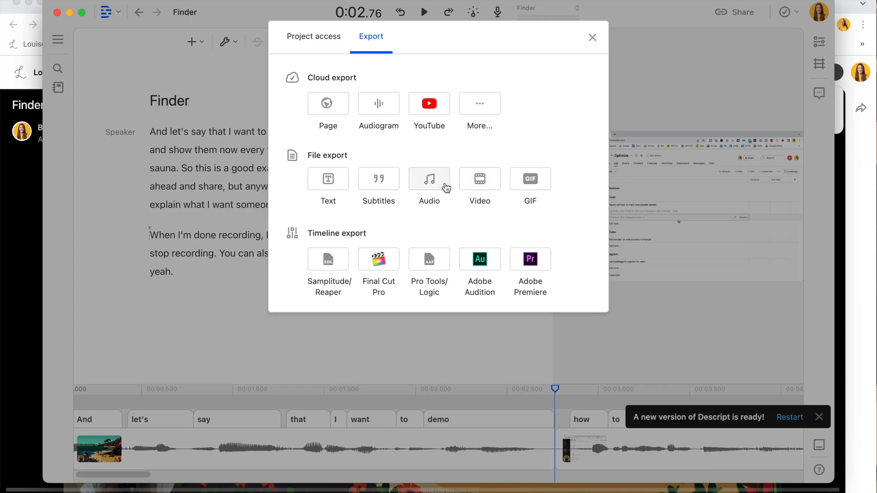
# Step: Leave the export options and return to the rendered Finder share page
pyautogui.click(328, 183)
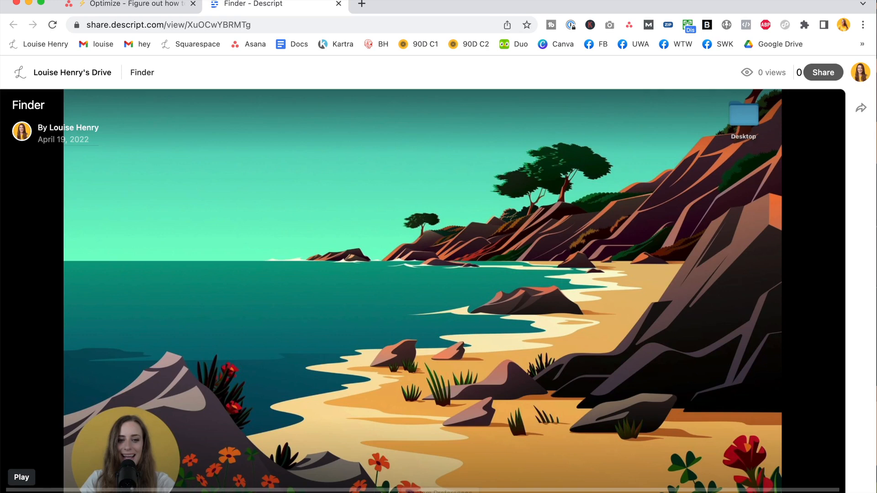
pyautogui.click(129, 3)
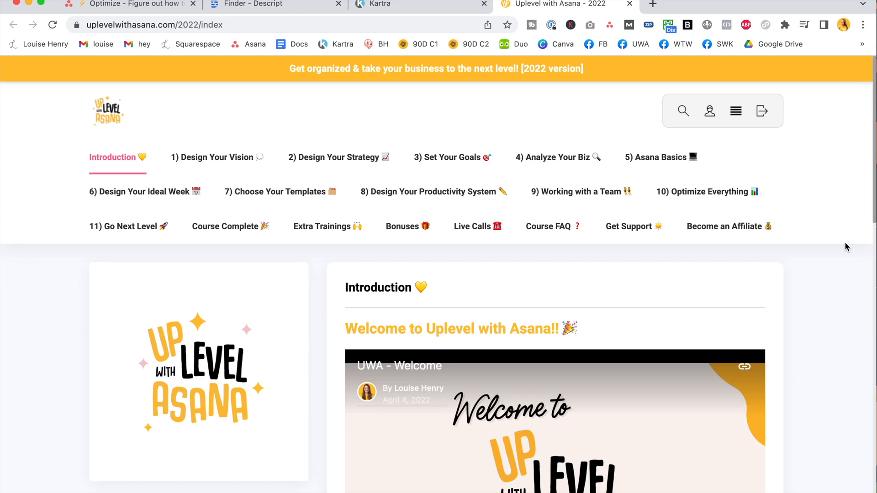
# Step: Play the Uplevel with Asana welcome video with CC subtitles turned on
pyautogui.scroll(-3)
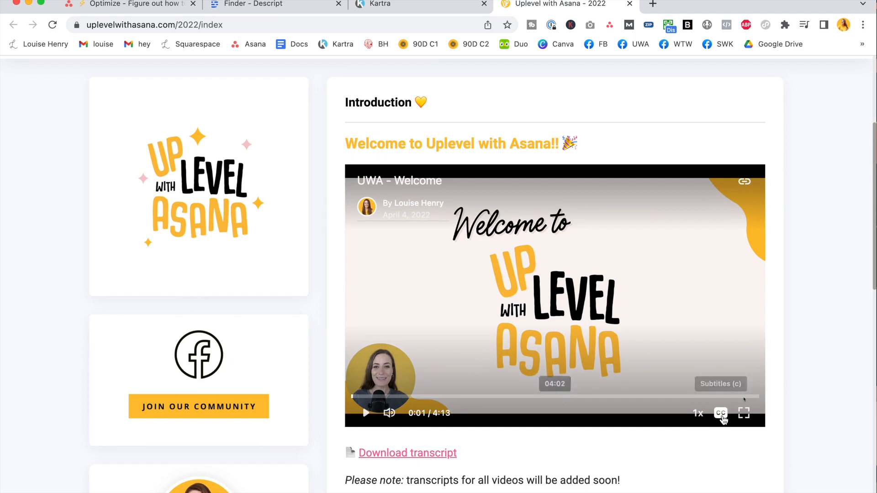
pyautogui.click(720, 413)
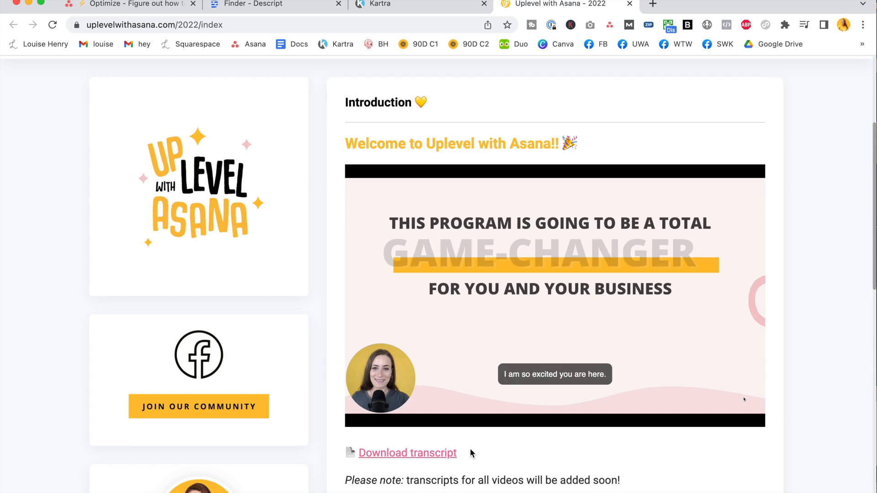
pyautogui.click(273, 4)
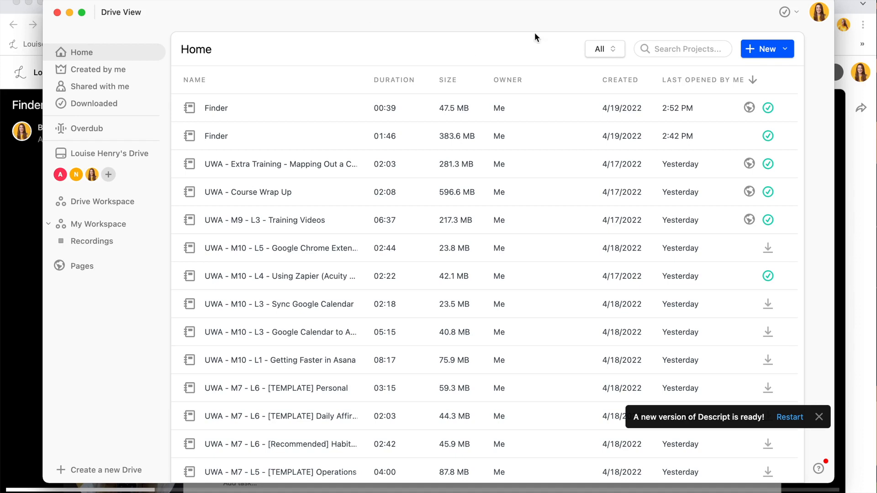
pyautogui.moveTo(523, 20)
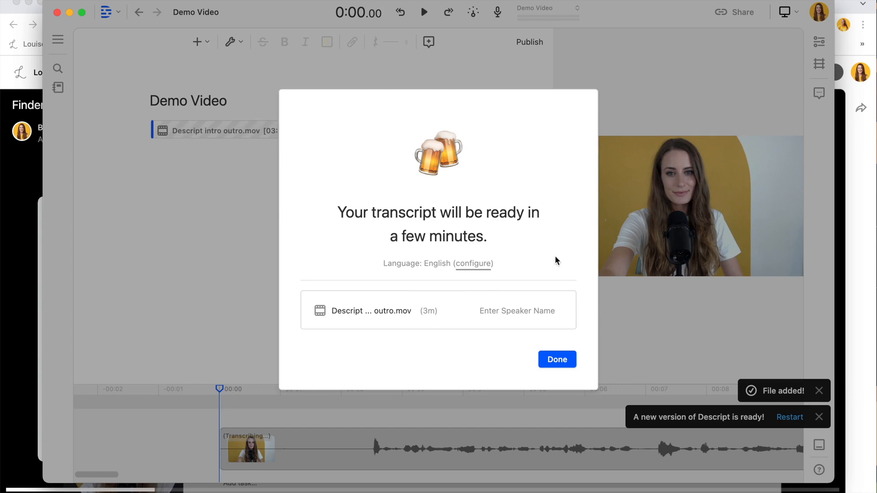
# Step: Confirm the transcription notice so the imported intro outro.mov clip transcribes in Demo Video
pyautogui.click(556, 359)
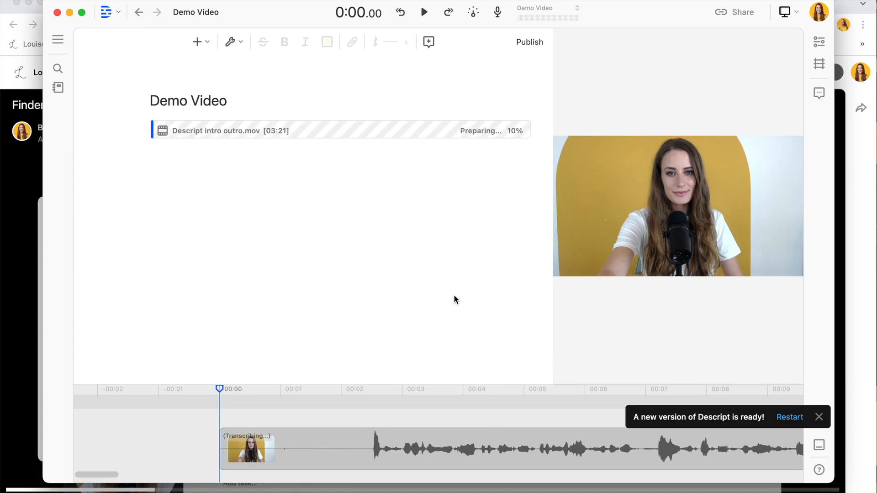